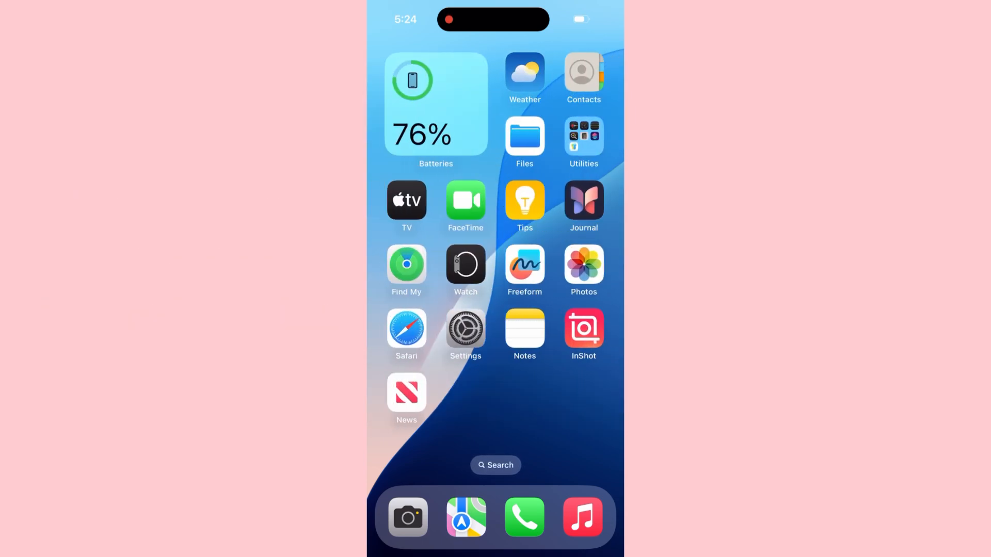
- Swipe across the home screen and launch the Settings app
scroll(left, 3)
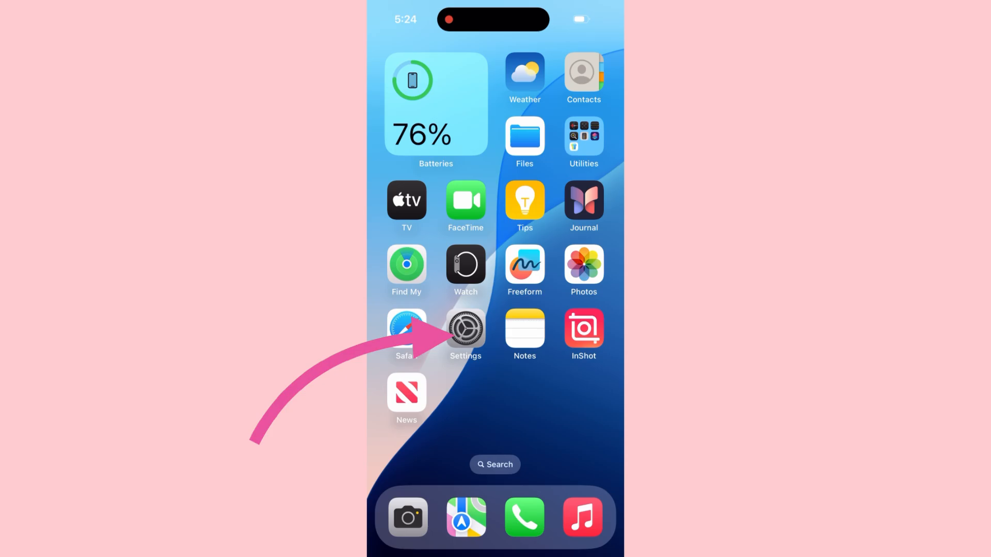
click(465, 330)
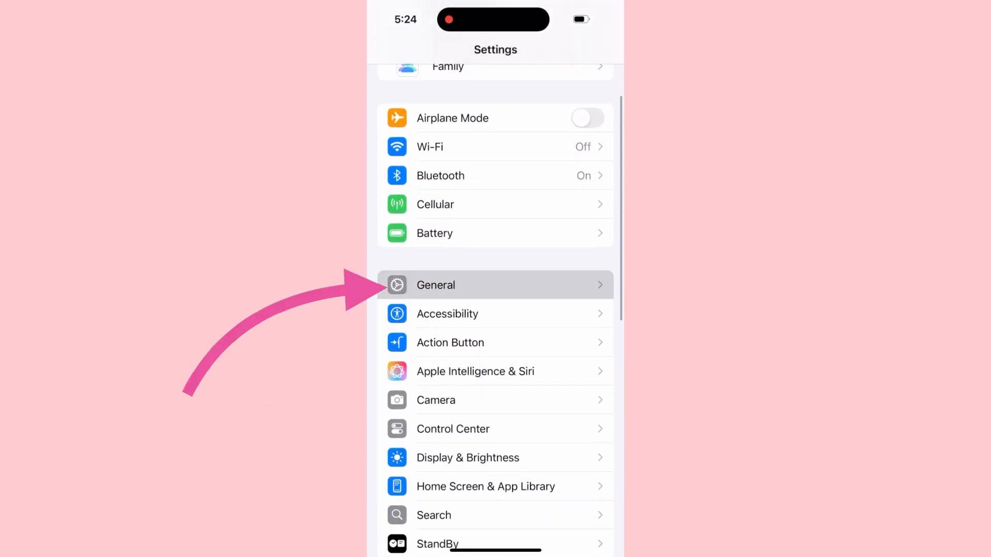
- Go to General, then the Transfer or Reset iPhone page
click(496, 285)
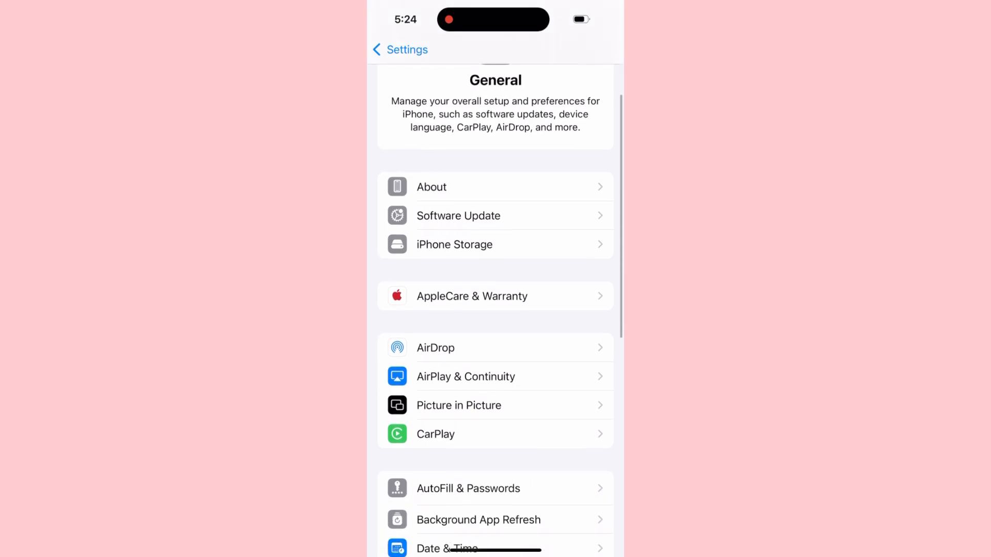
scroll(down, 3)
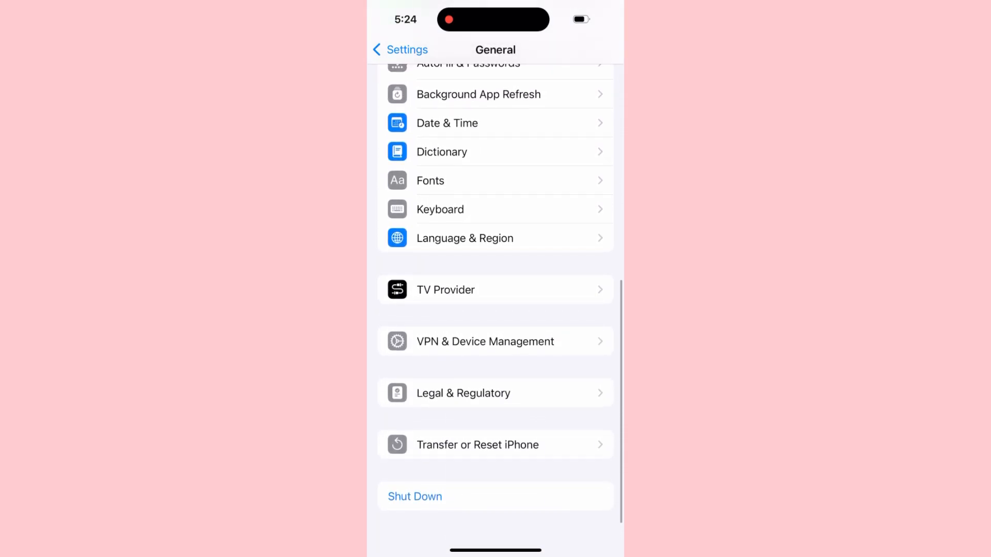
click(477, 445)
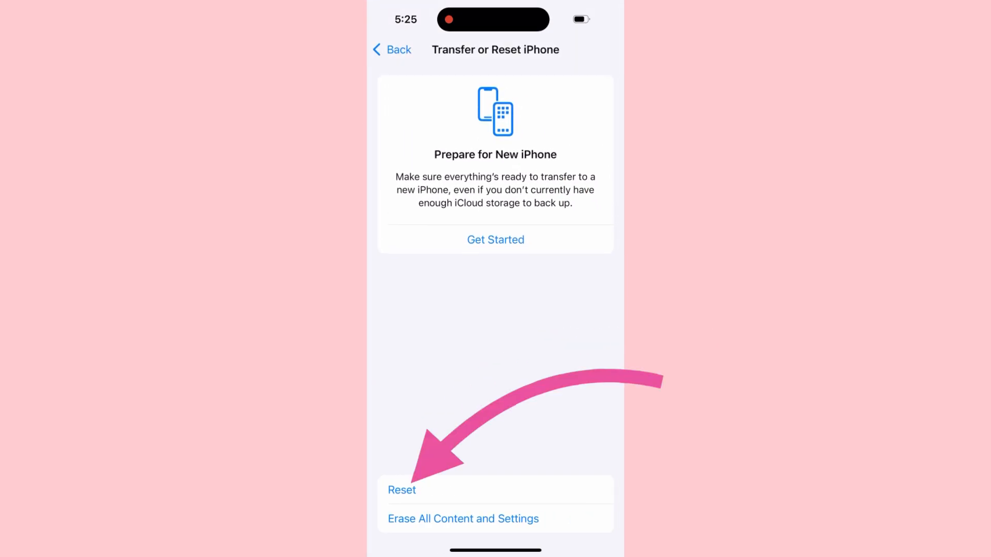
- Choose Reset Home Screen Layout from the Reset options
click(402, 490)
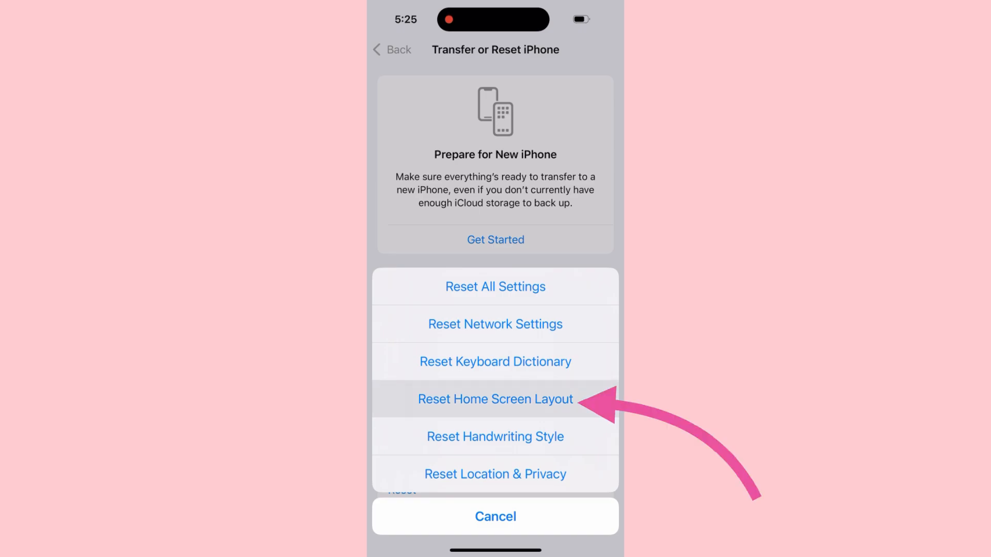
click(495, 399)
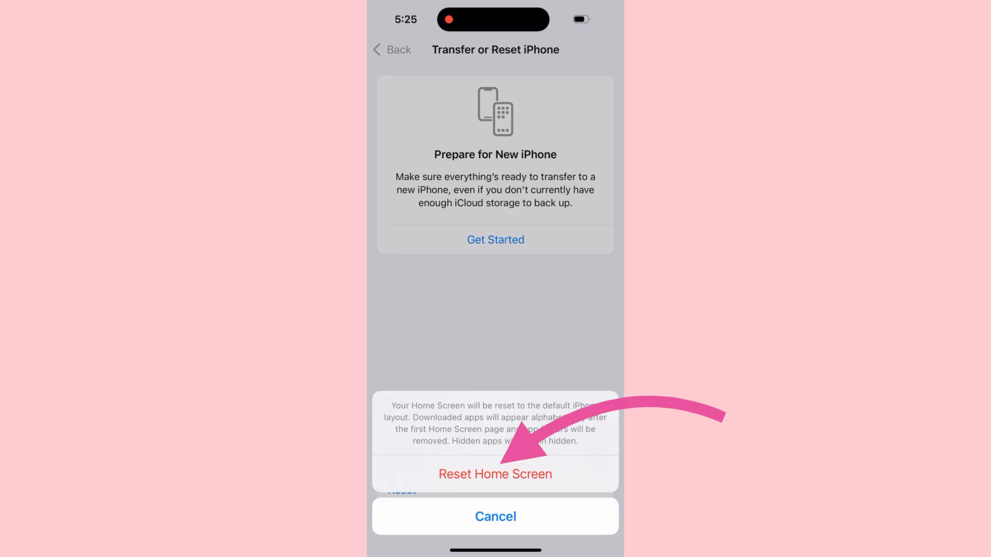
- Confirm with the red Reset Home Screen button
click(496, 516)
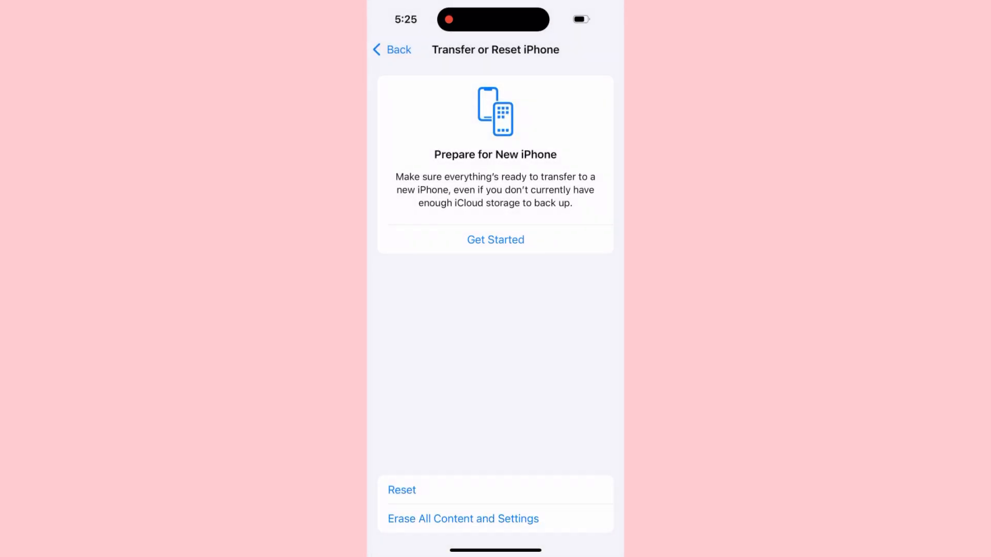